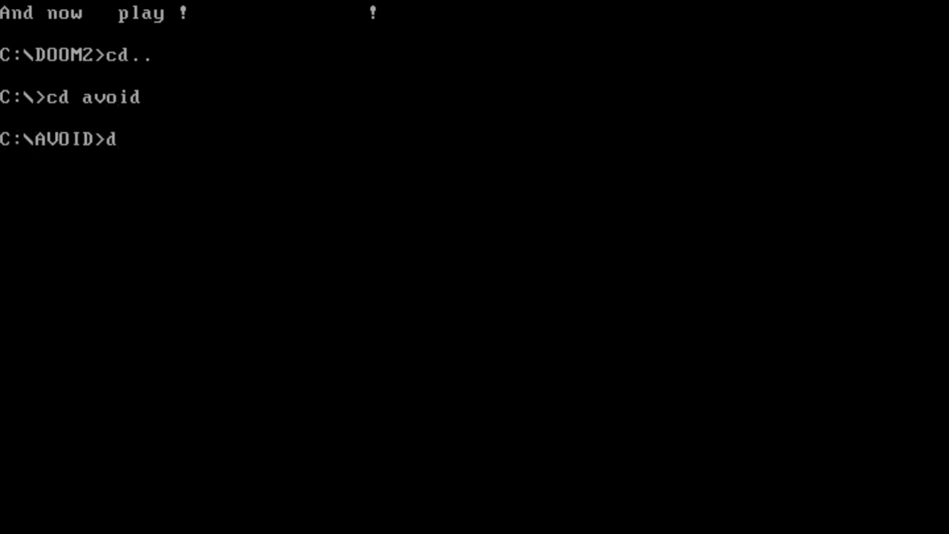
Step: List the AVOID directory with dir, revealing AVOID.EXE, and enter avoid at the prompt
key("Return")
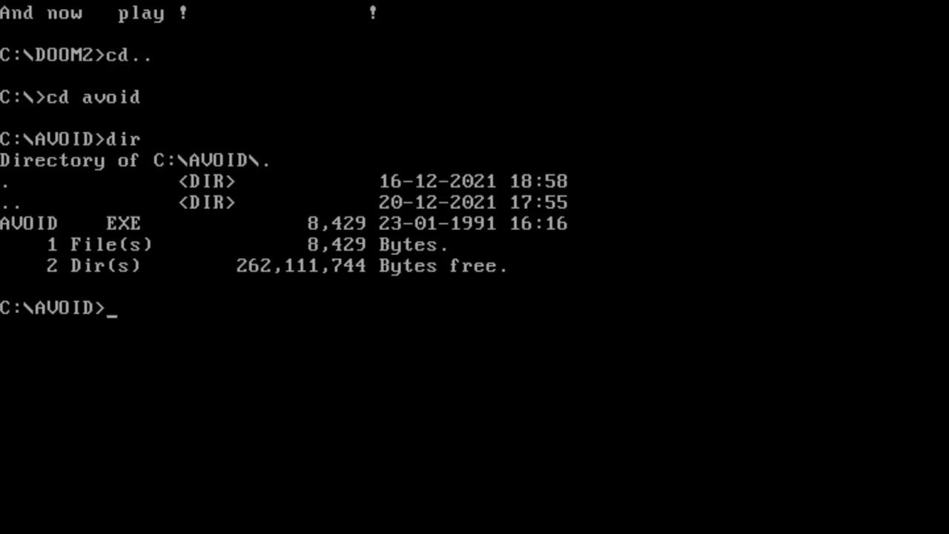
type("avoid")
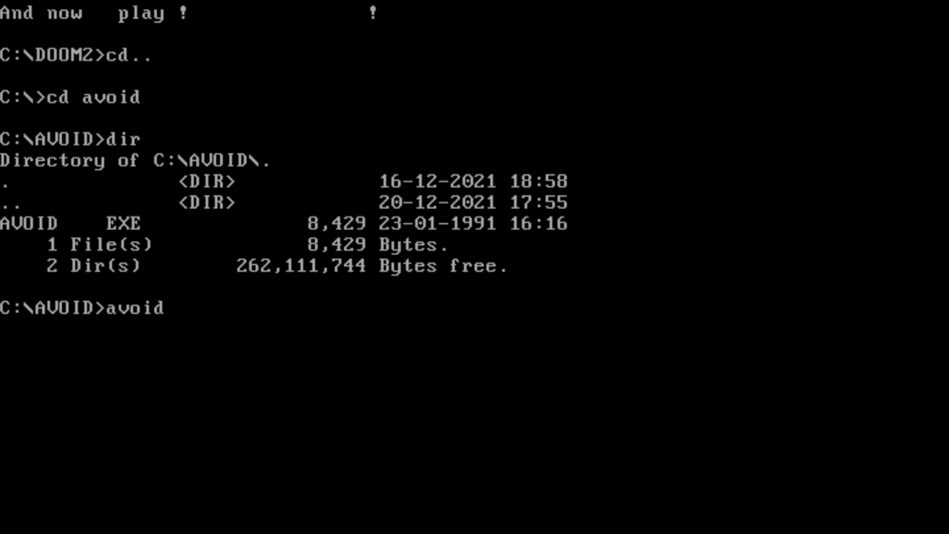
Step: Launch AVOID.EXE to reach the title screen with objective and movement keys
key("Return")
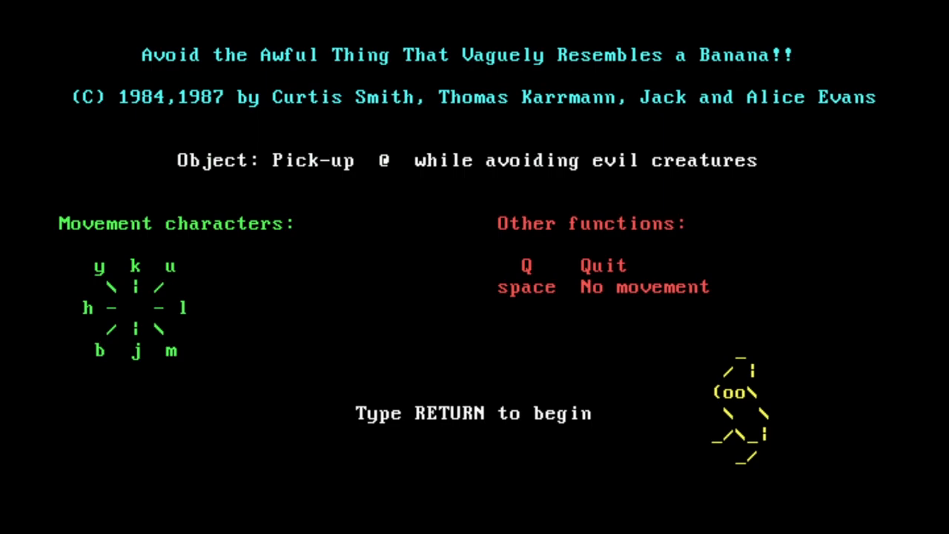
key("Return")
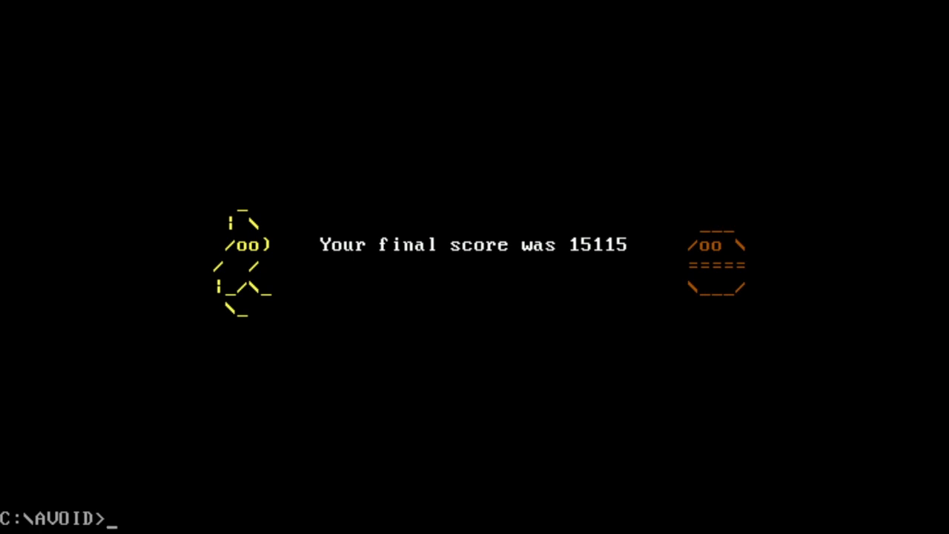
Step: After the game ends at score 15115, enter cd at the C:\AVOID prompt
type("cd")
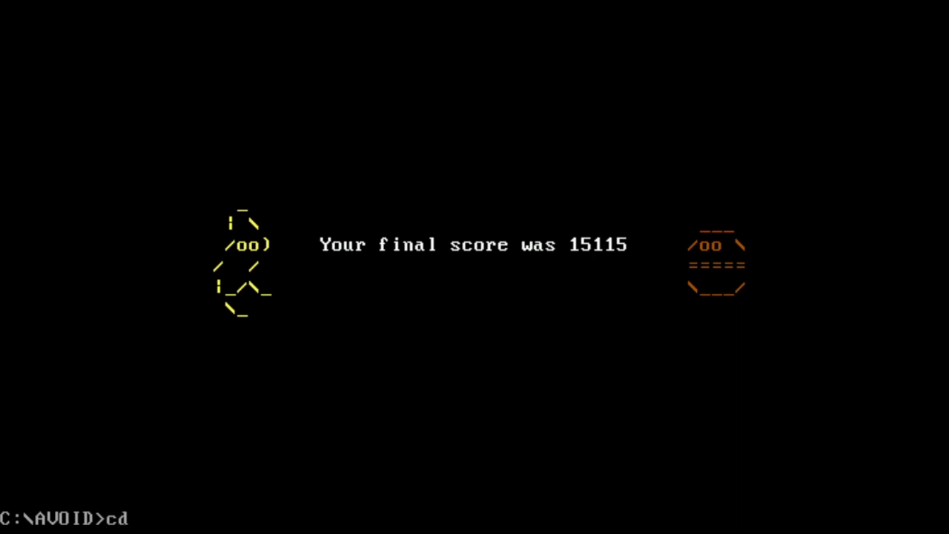